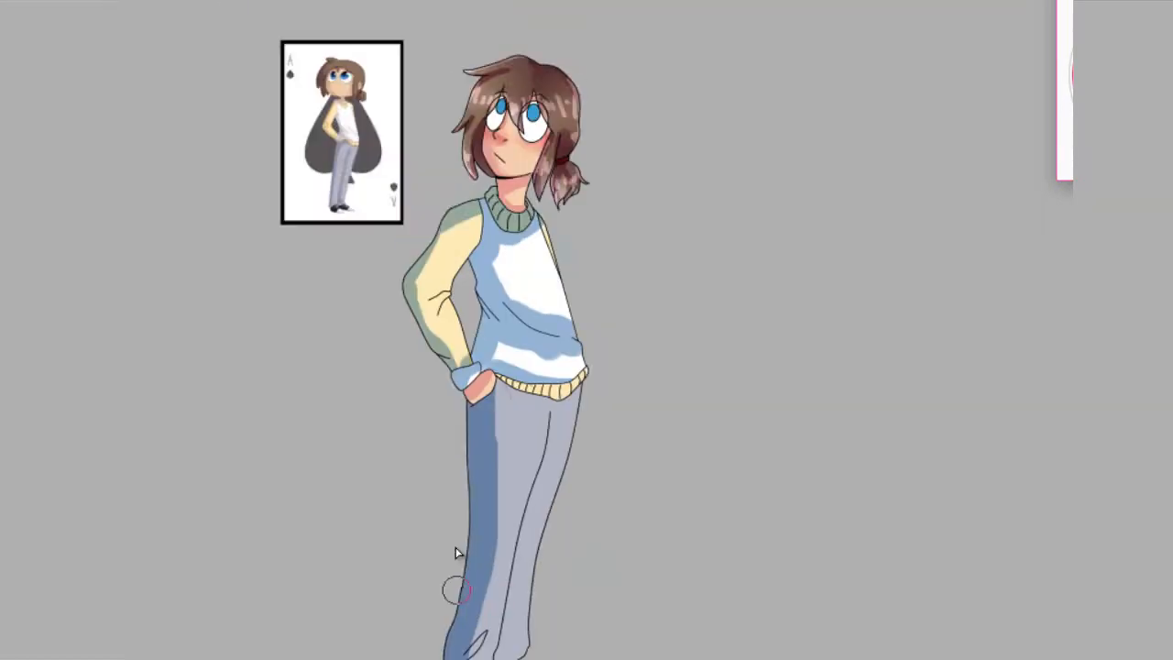
# - Confirm the Hue and Saturation adjustment, leaving the ace's A dark grey over the black spade
pyautogui.scroll(-3)
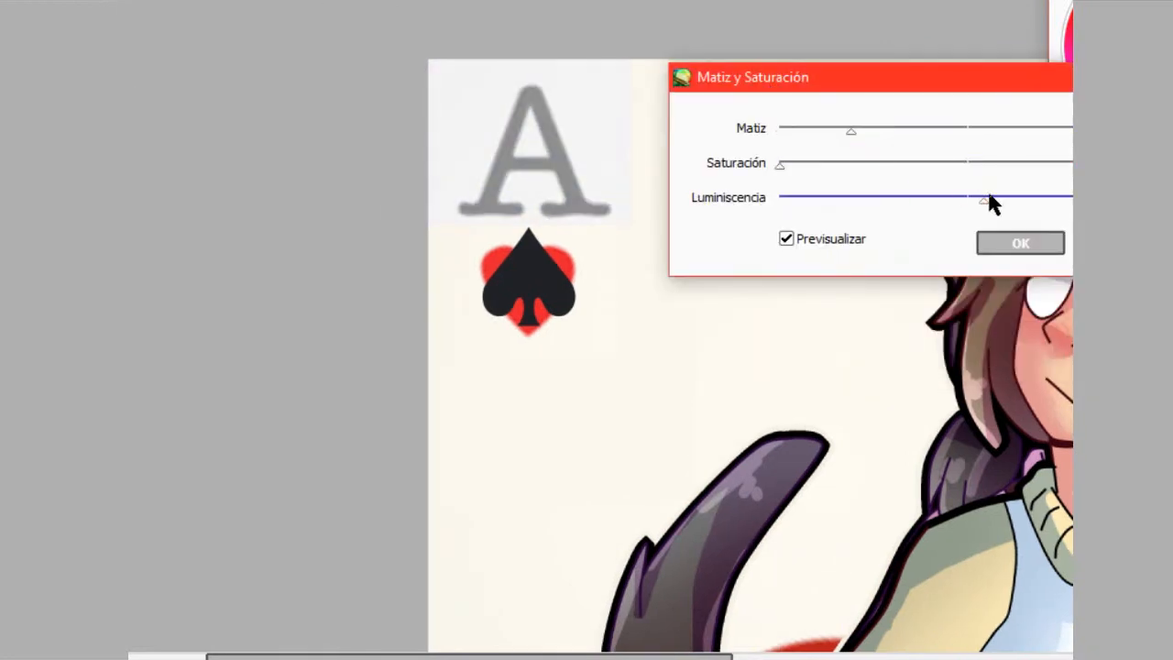
pyautogui.click(1020, 243)
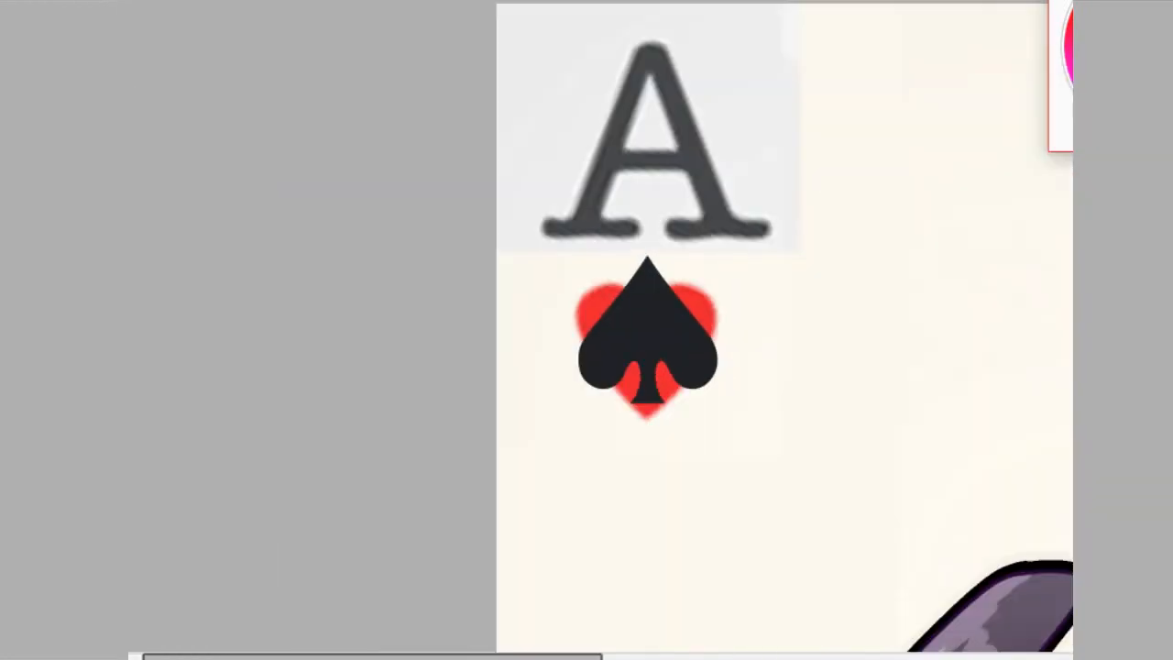